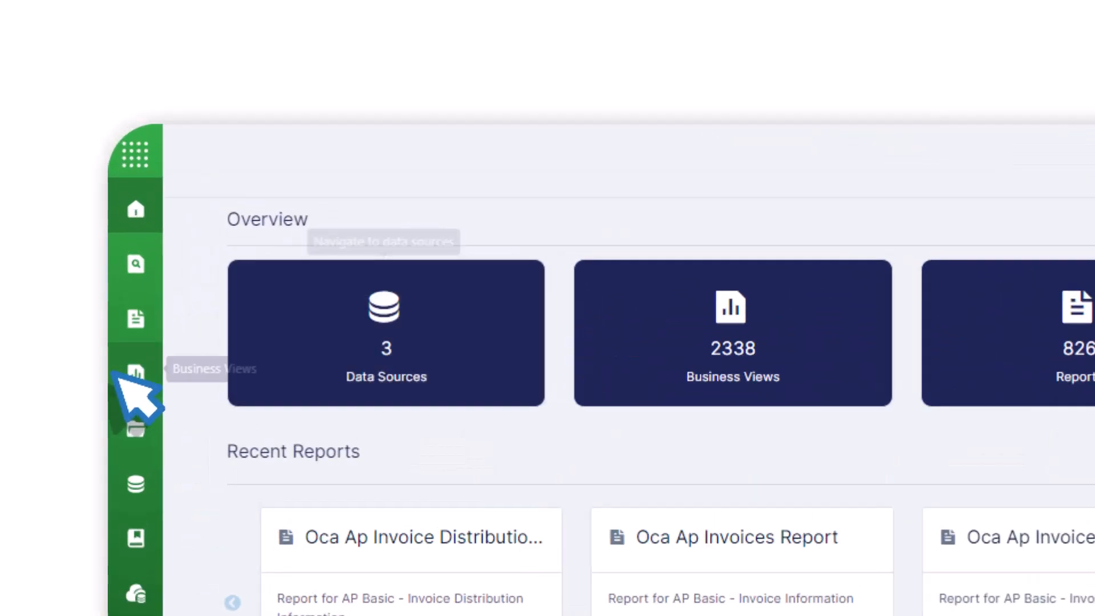
- Start a blank new business view from the Business Views list
left_click(135, 371)
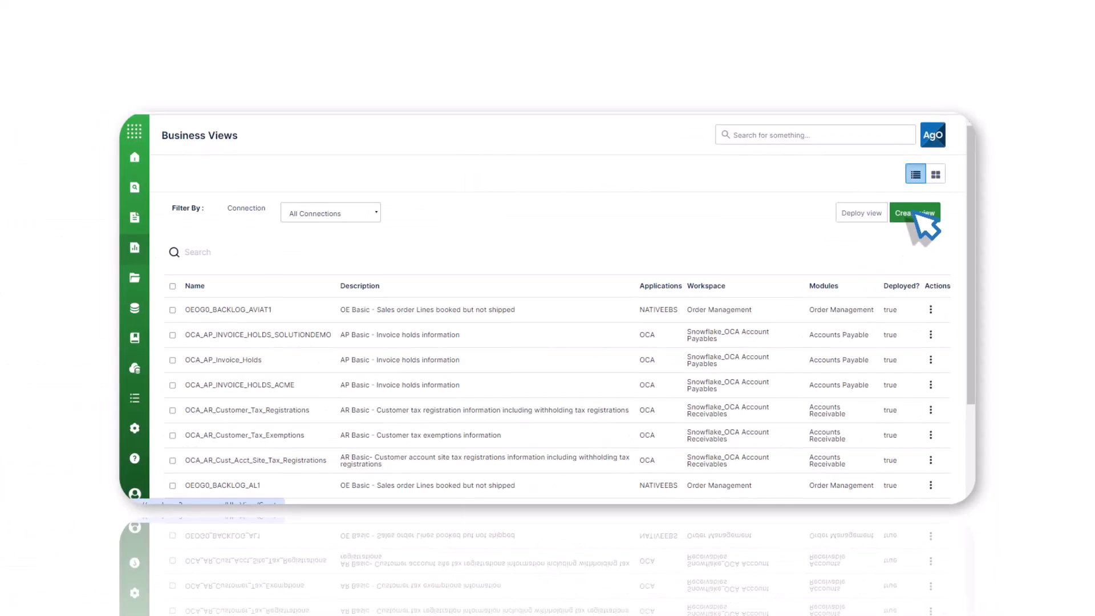
left_click(915, 212)
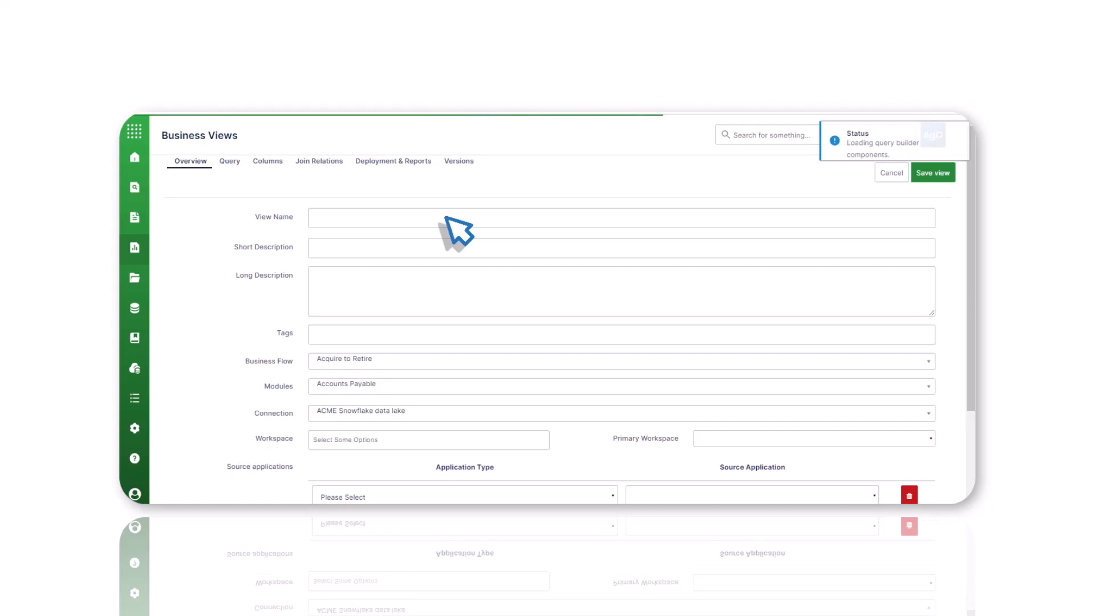
- Name the view OCA_AP_Invoice_Holds_Demo and describe it as 'Added Hold status'
type("OCA_AP_Invoice_Holds_Demo")
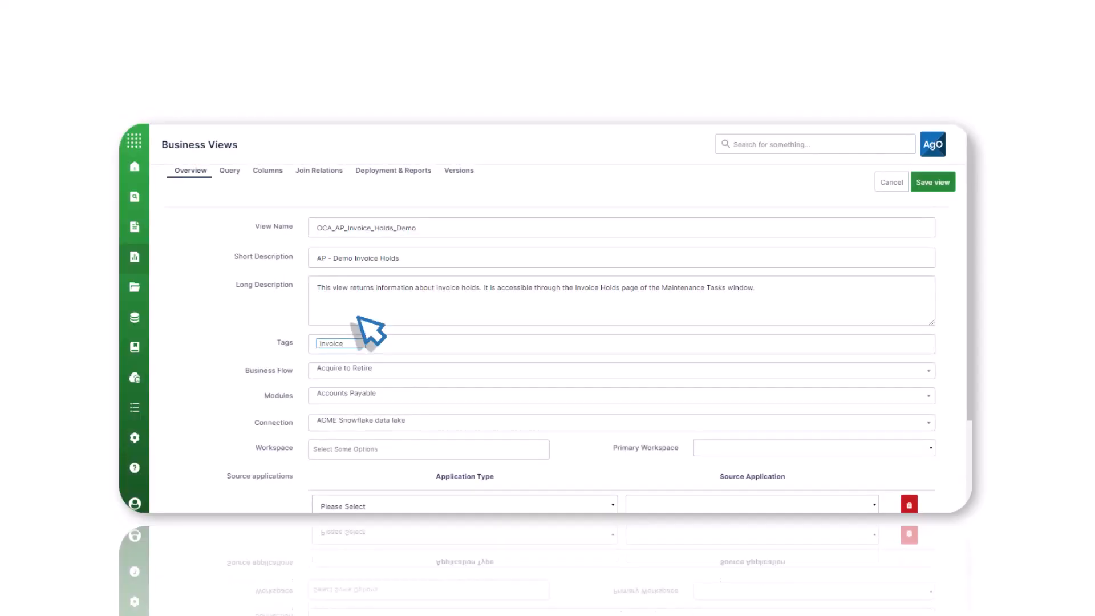
left_click(932, 182)
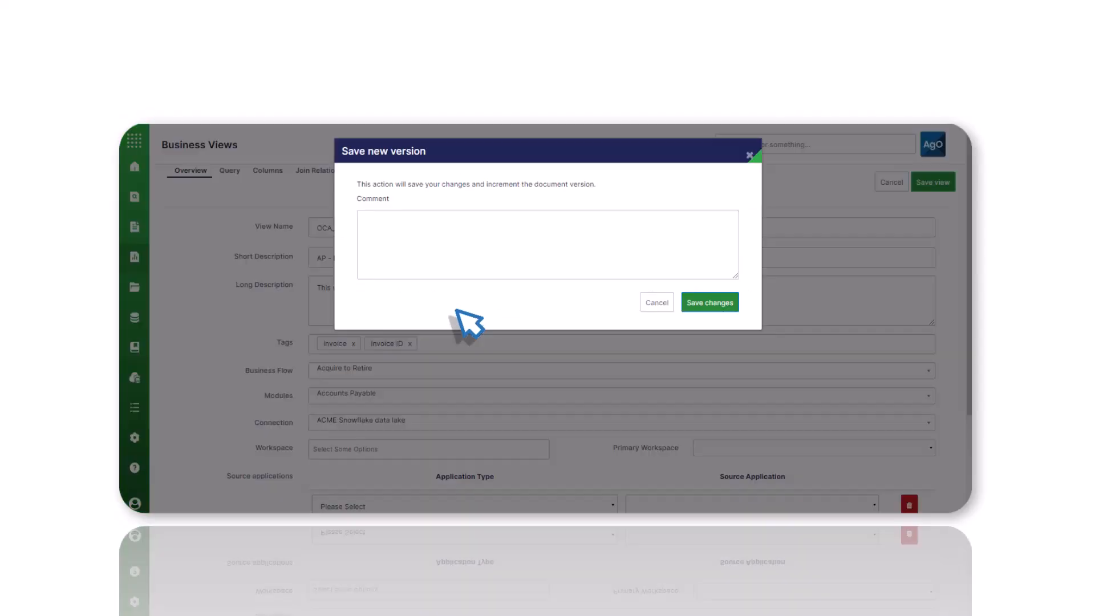
type("Added Hold status")
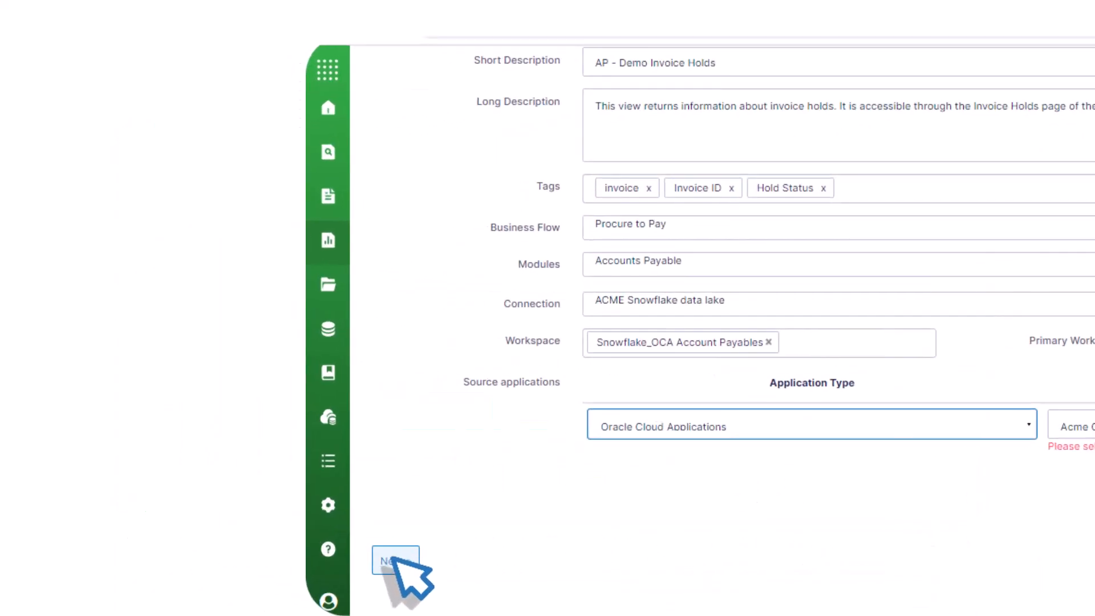
- Advance from the Overview to the empty Query builder
left_click(395, 560)
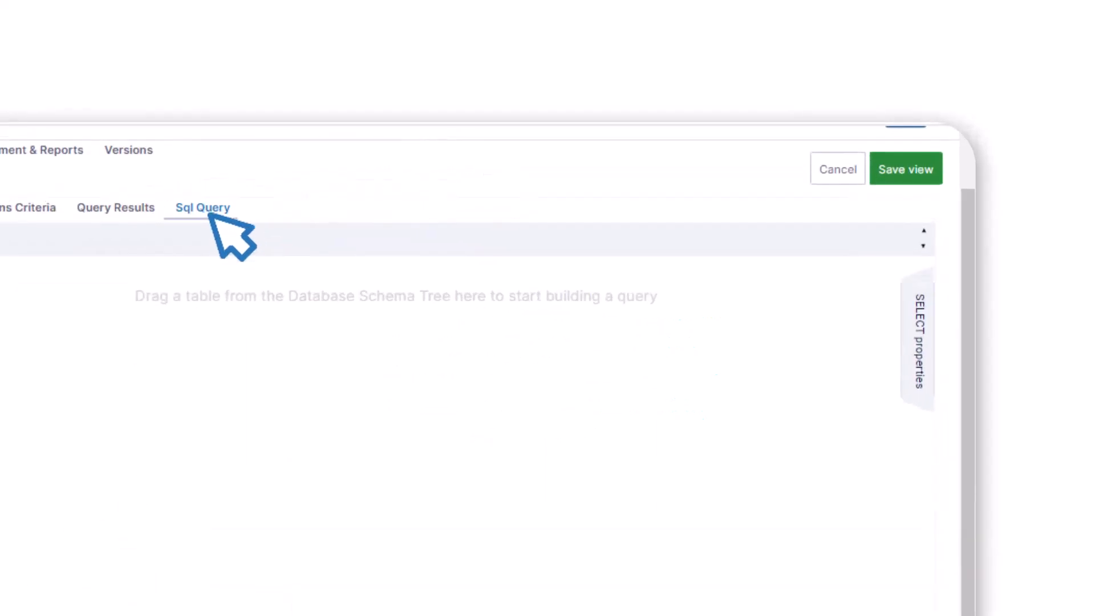
- Paste the invoice-holds SQL into the SQL Query editor and update the visual model
left_click(202, 208)
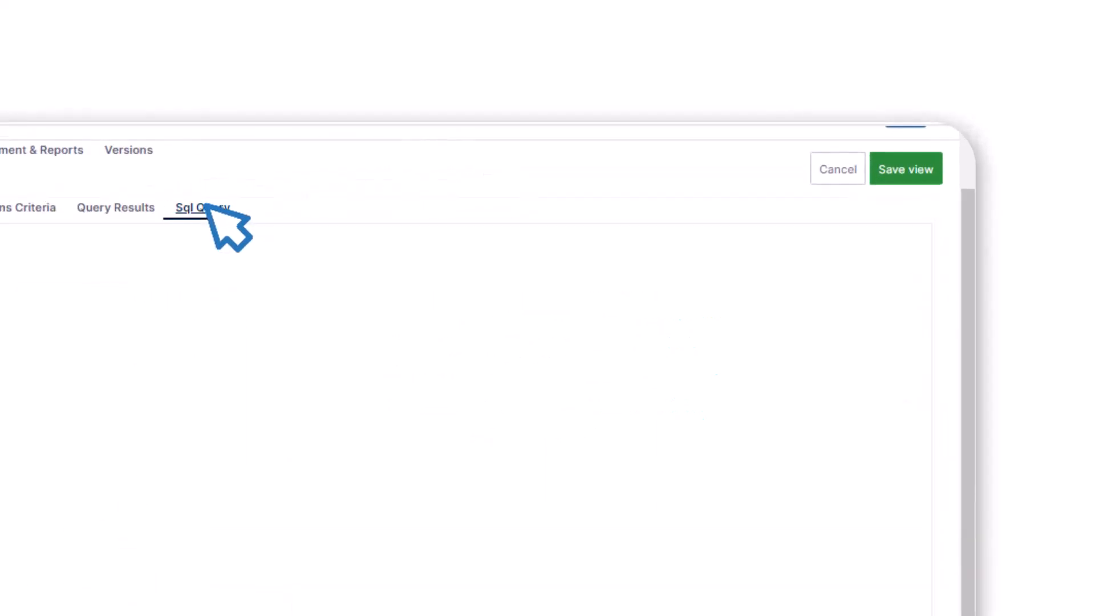
left_click(202, 208)
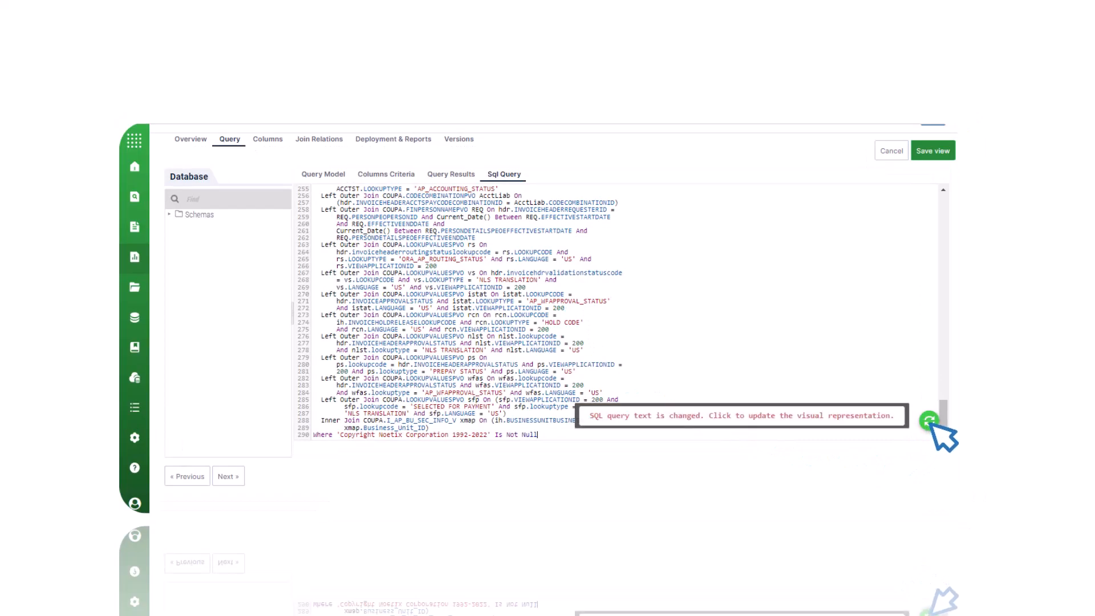
left_click(930, 421)
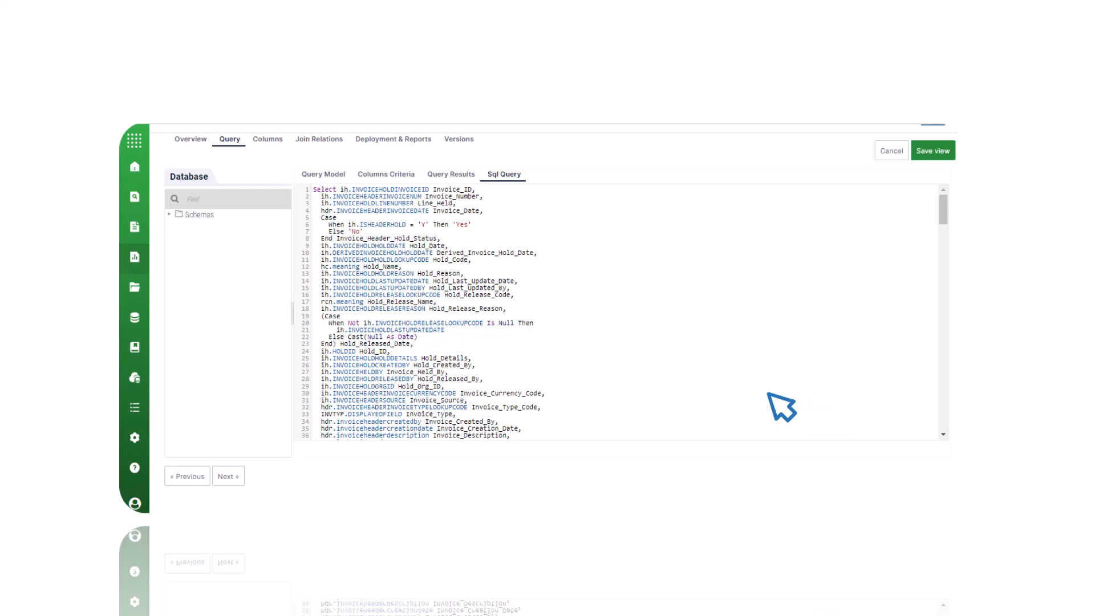
scroll("down", 3)
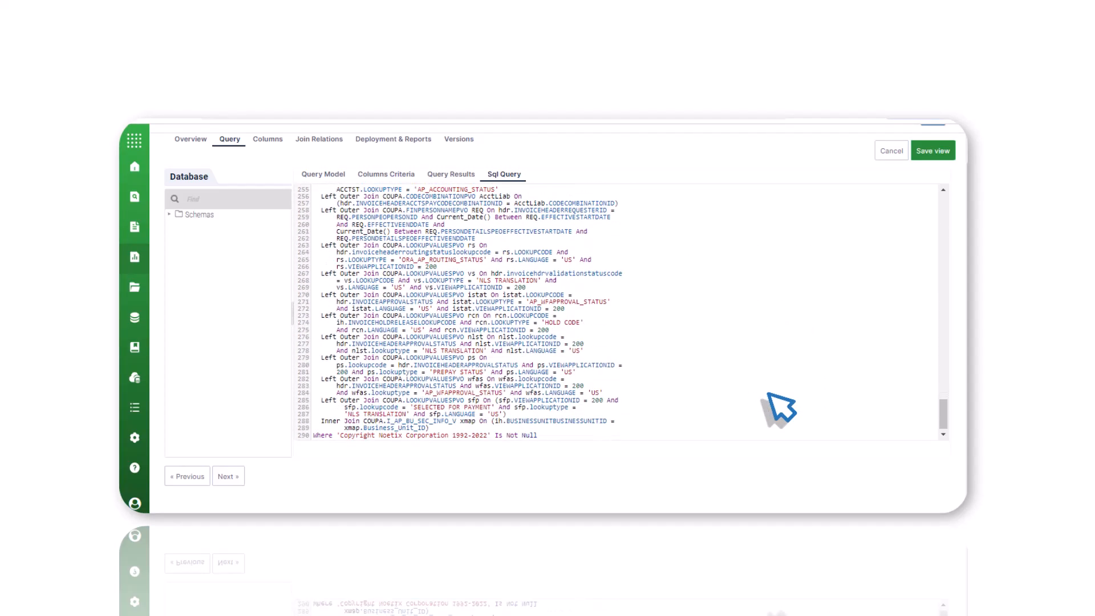
mouse_move(607, 349)
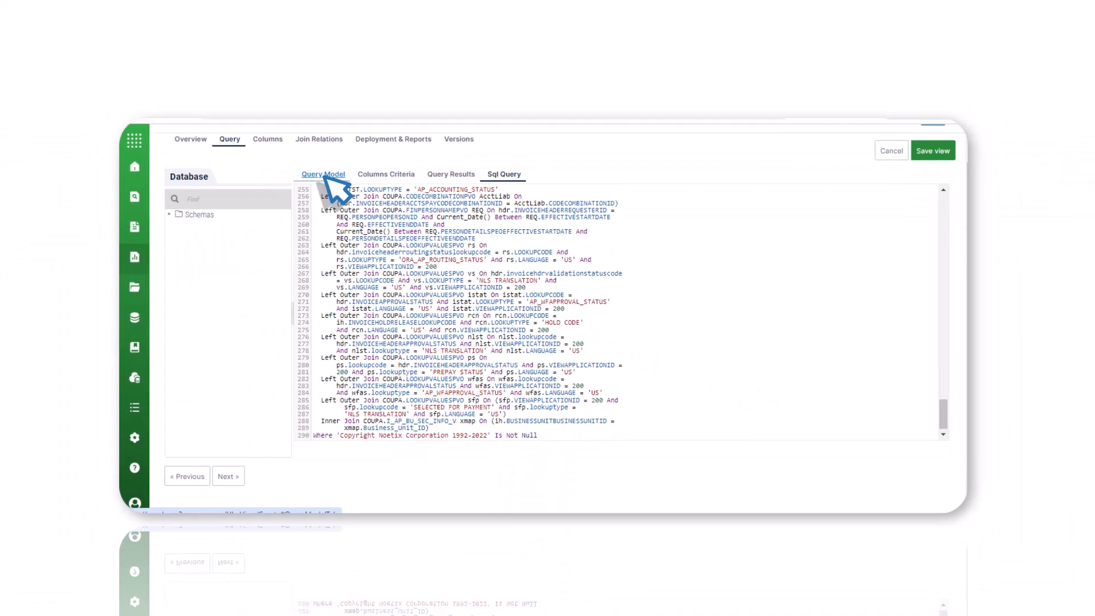
- Save the view as a new version commented 'Added Overview and Query details'
left_click(323, 174)
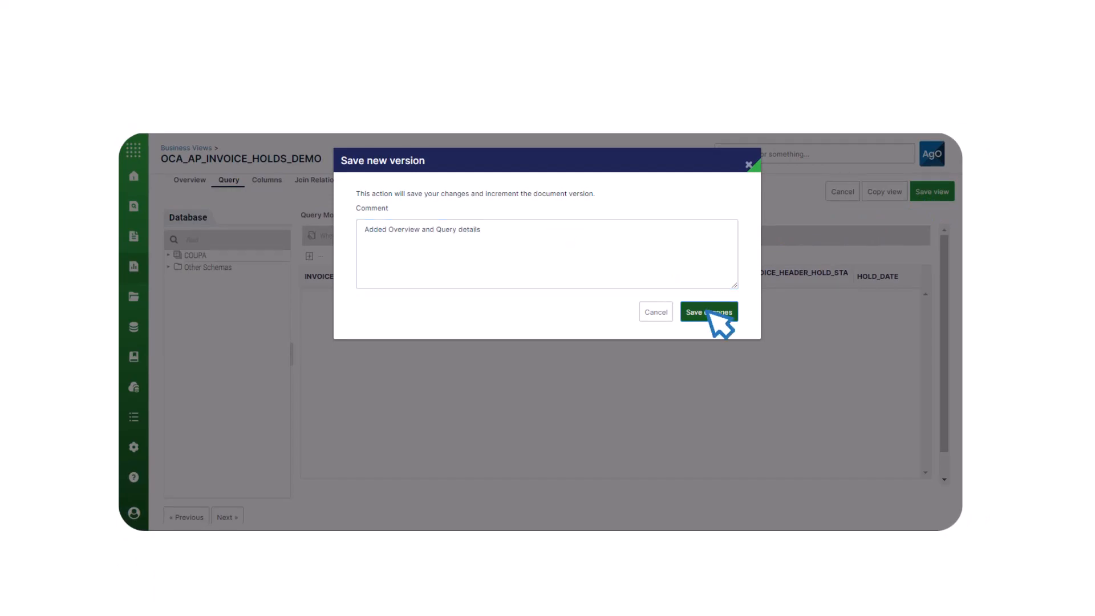
left_click(709, 312)
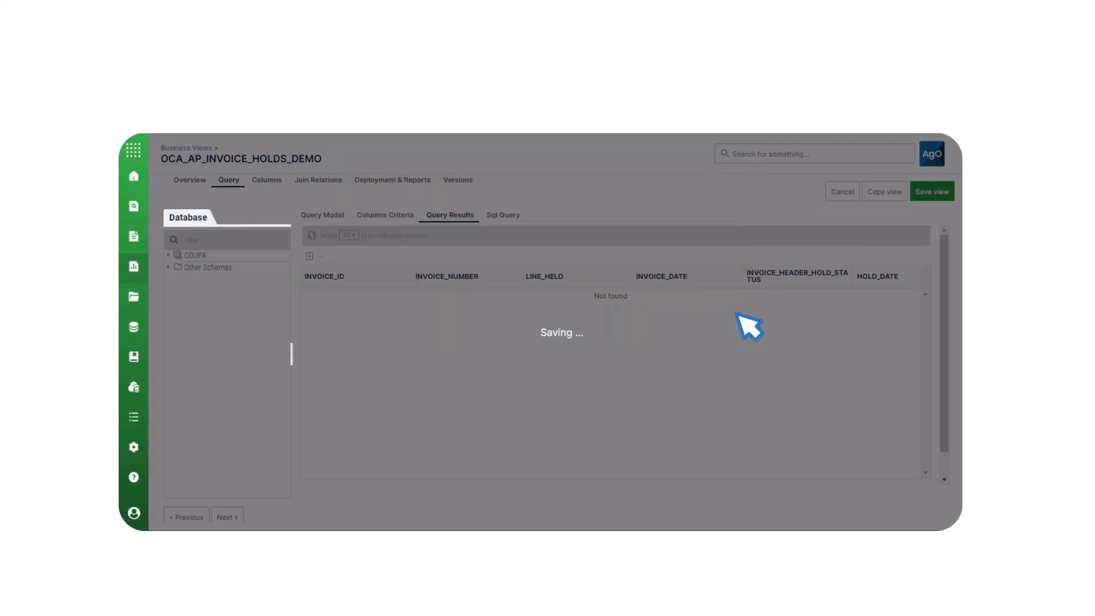